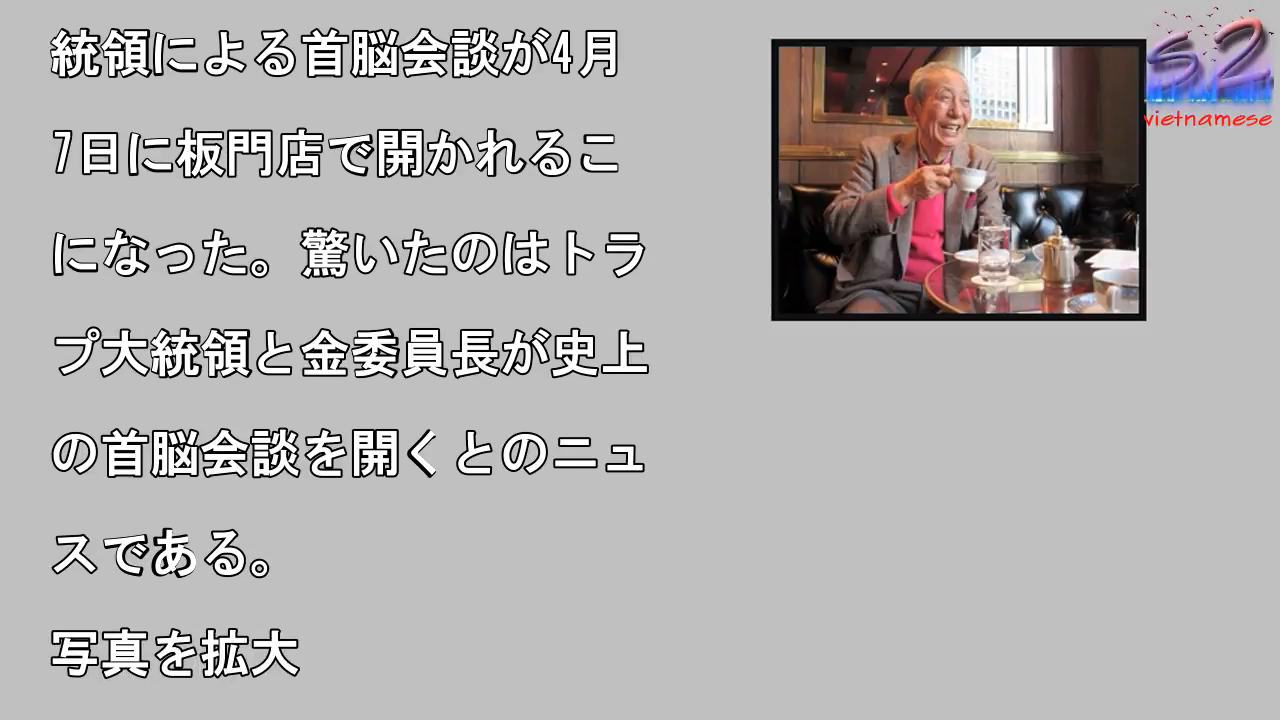
scroll("down", 3)
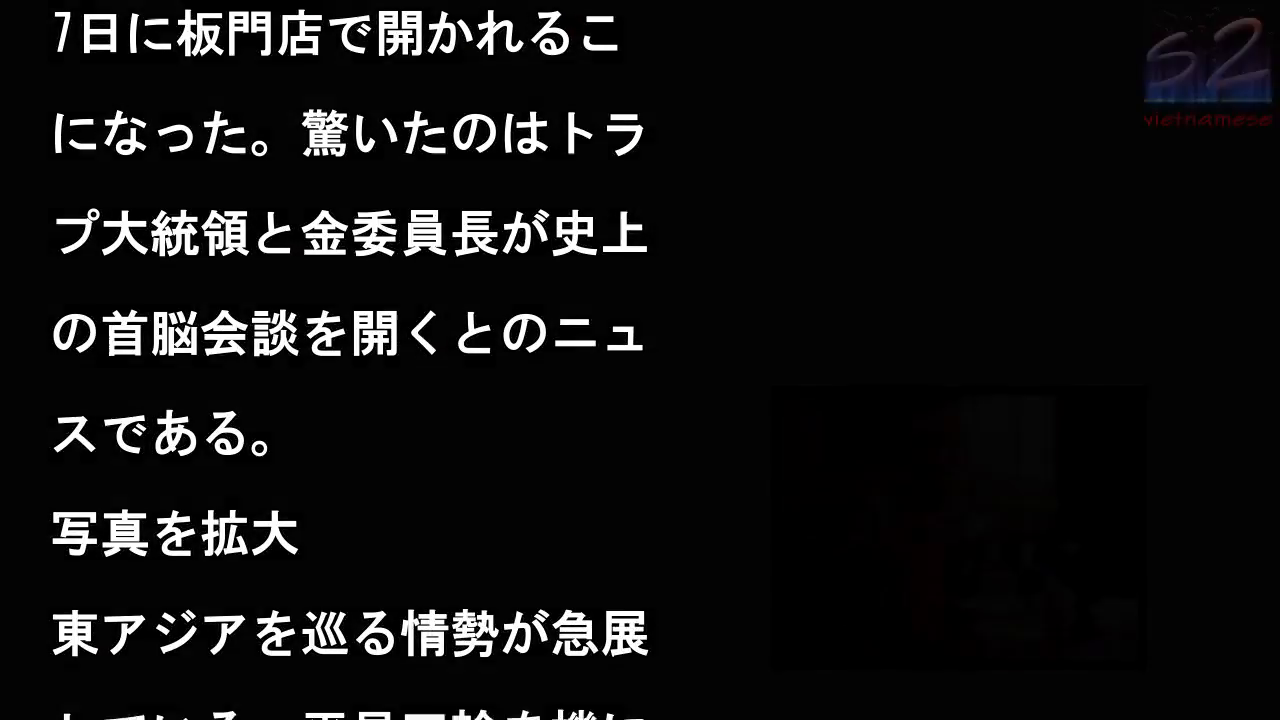
scroll("down", 3)
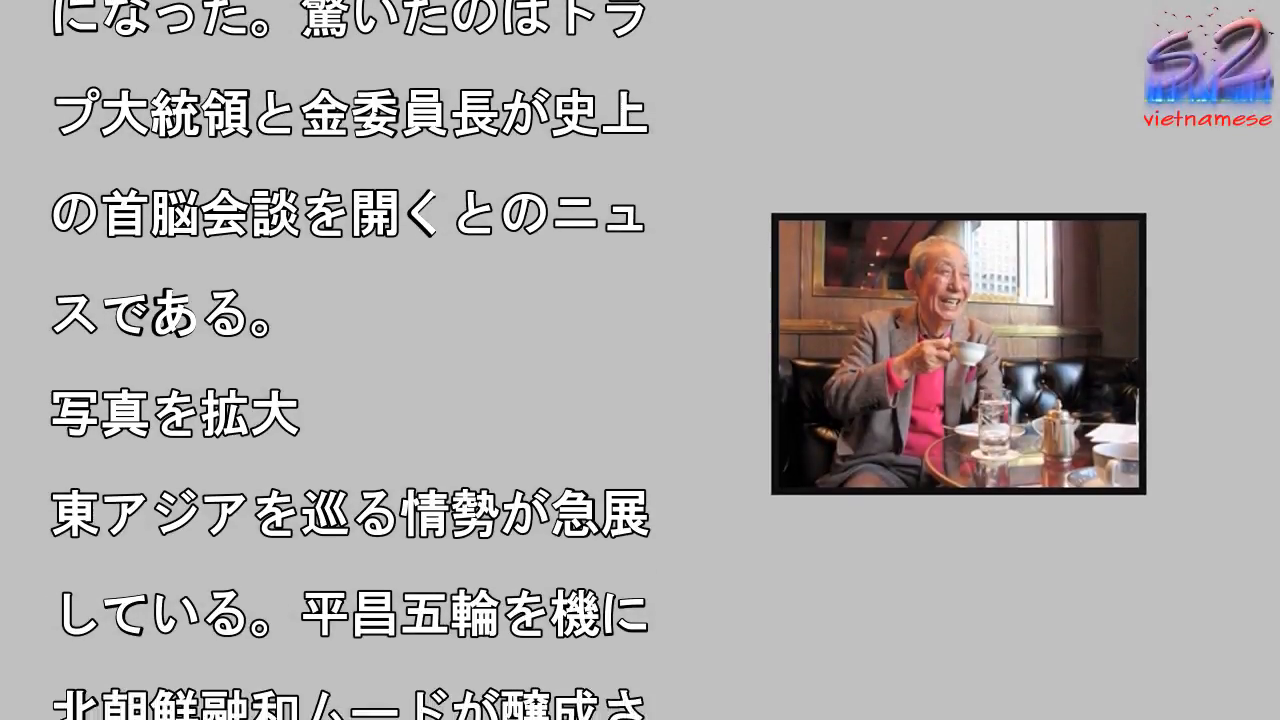
scroll("down", 3)
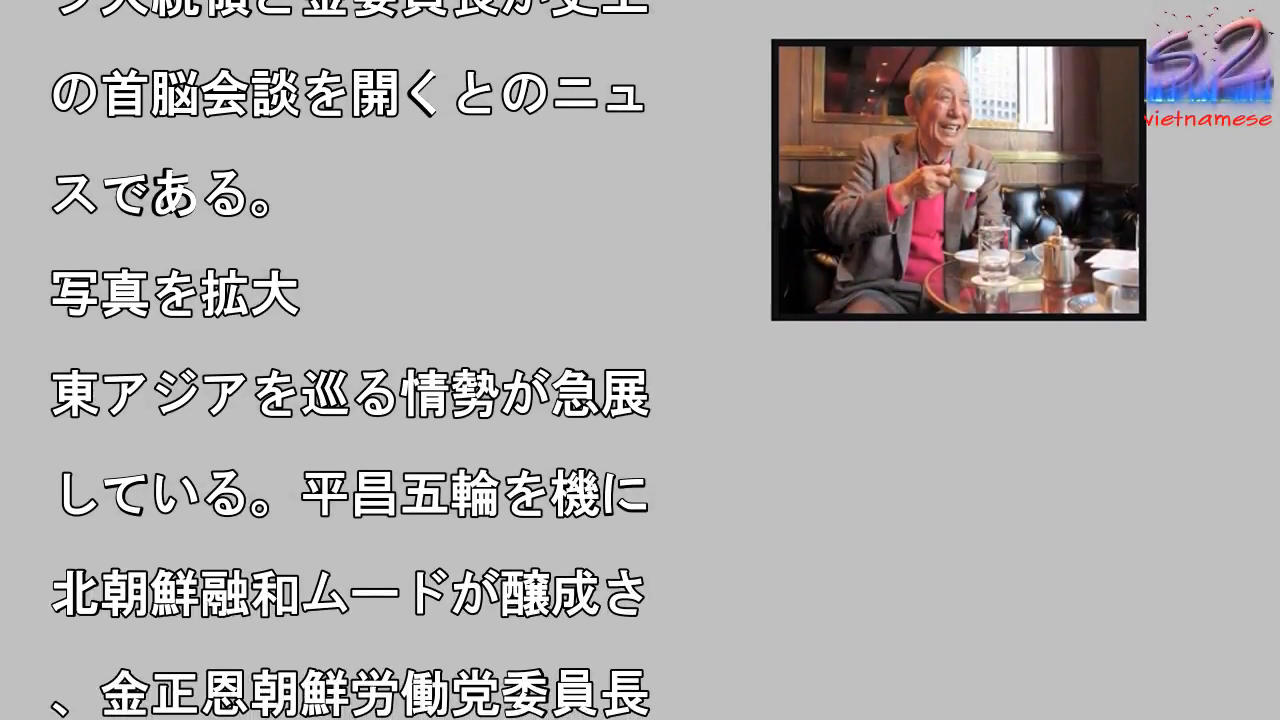
scroll("down", 3)
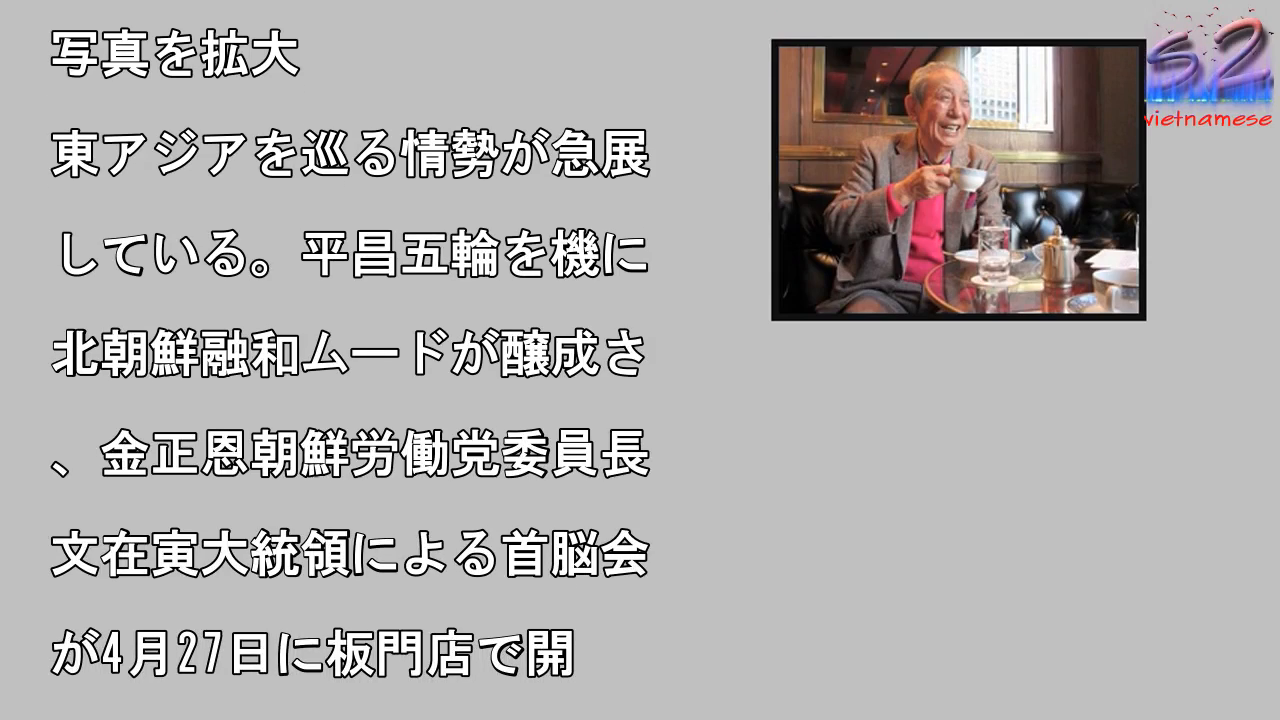
scroll("down", 3)
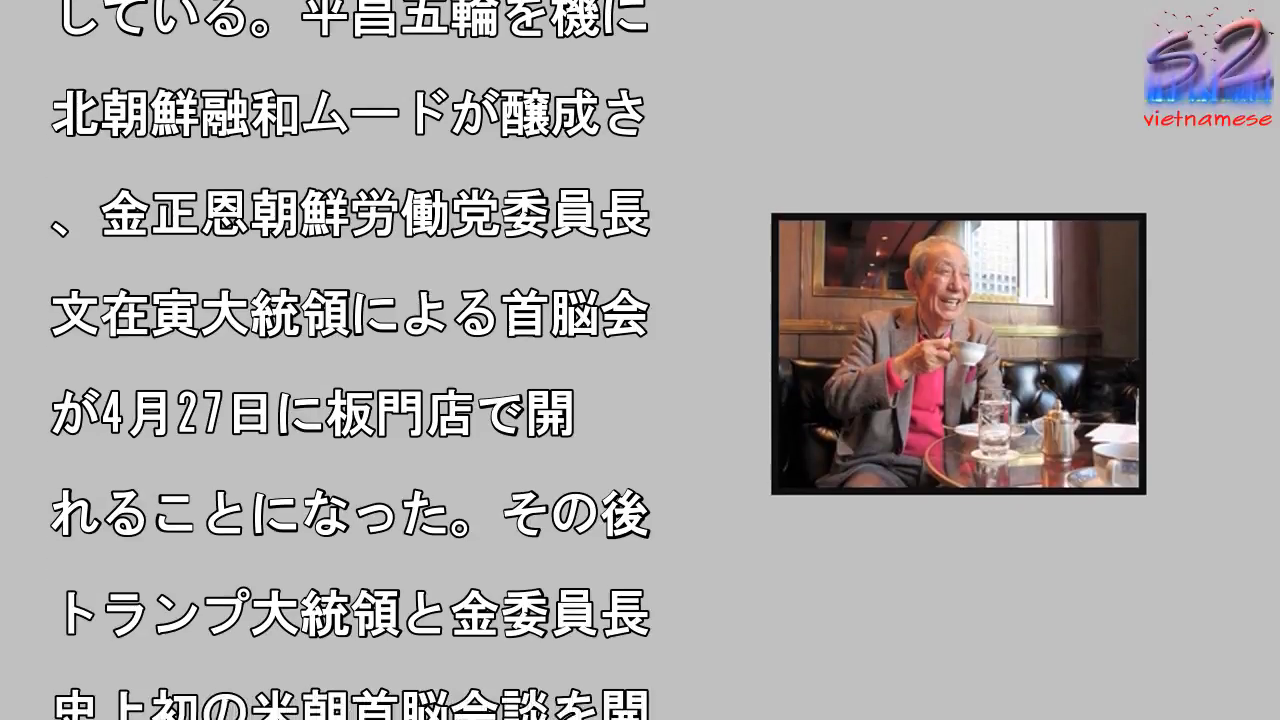
scroll("down", 3)
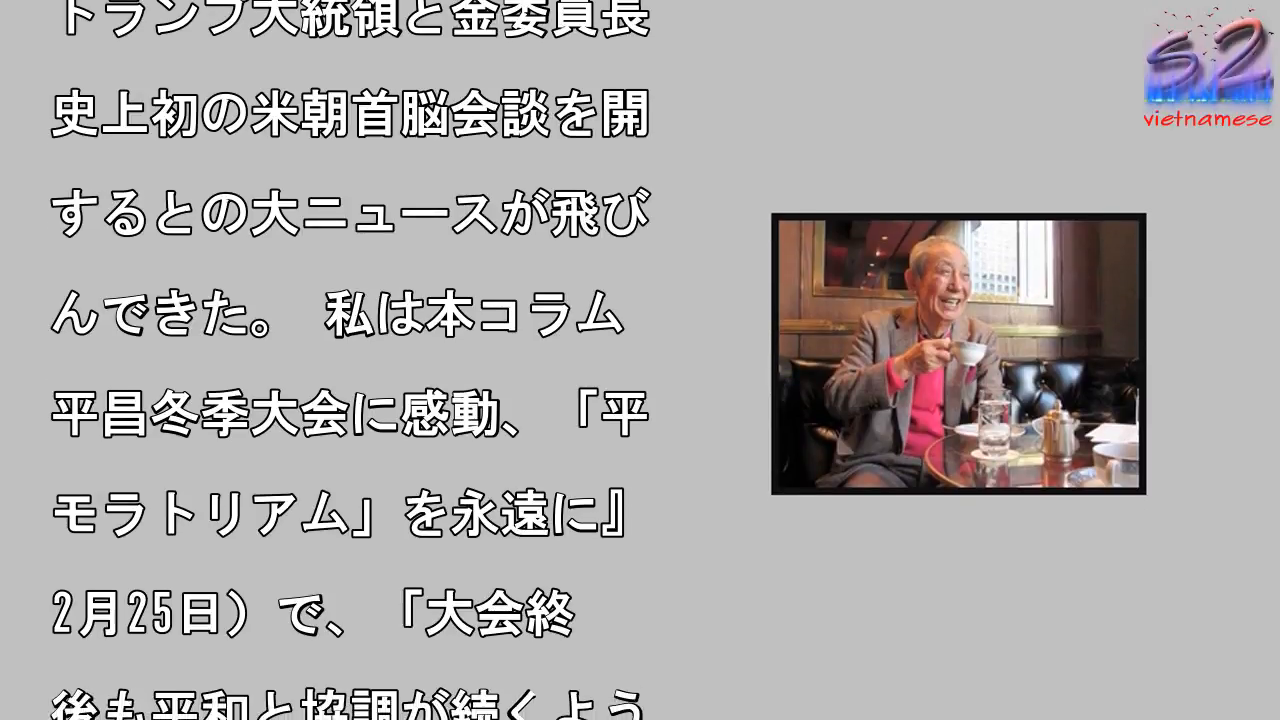
scroll("down", 3)
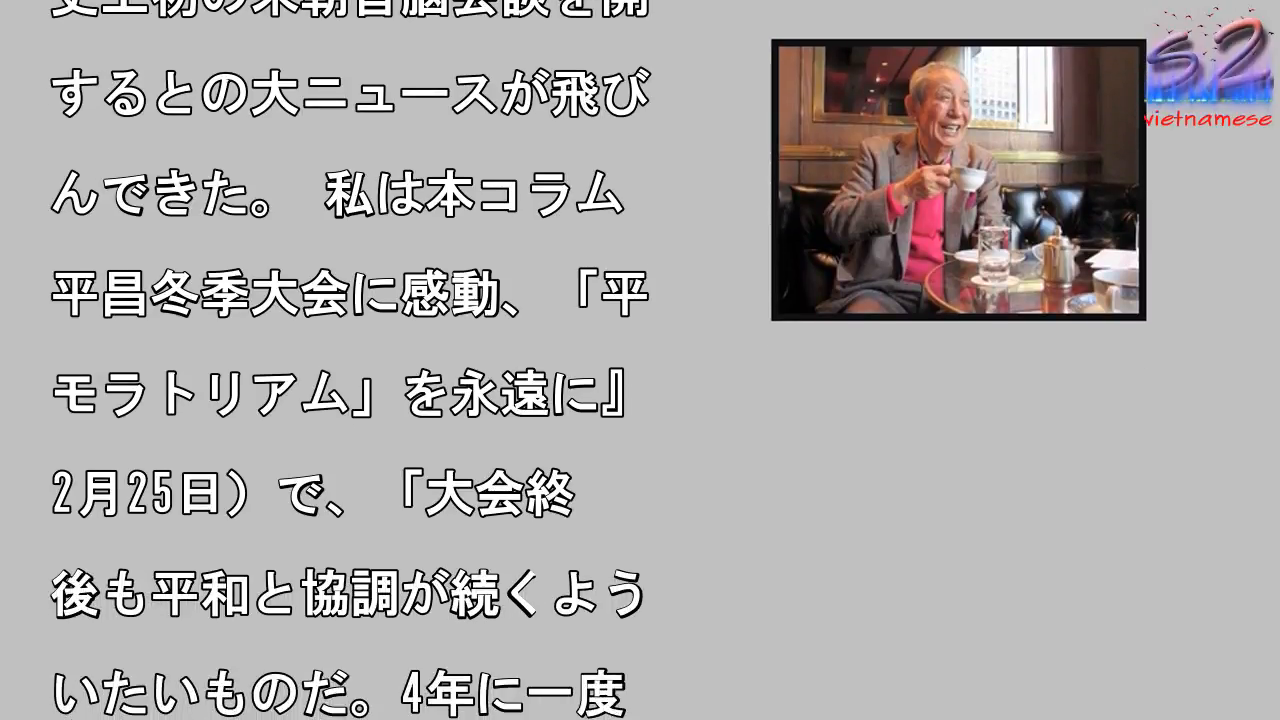
scroll("down", 3)
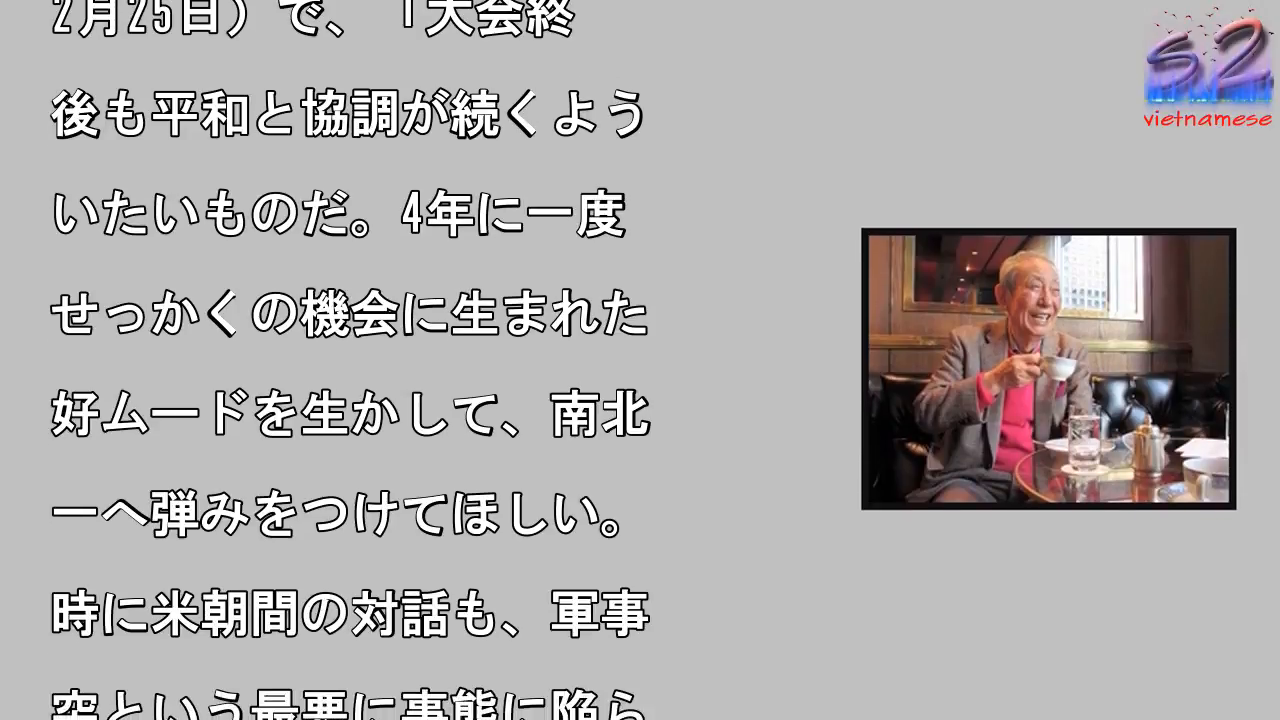
scroll("down", 3)
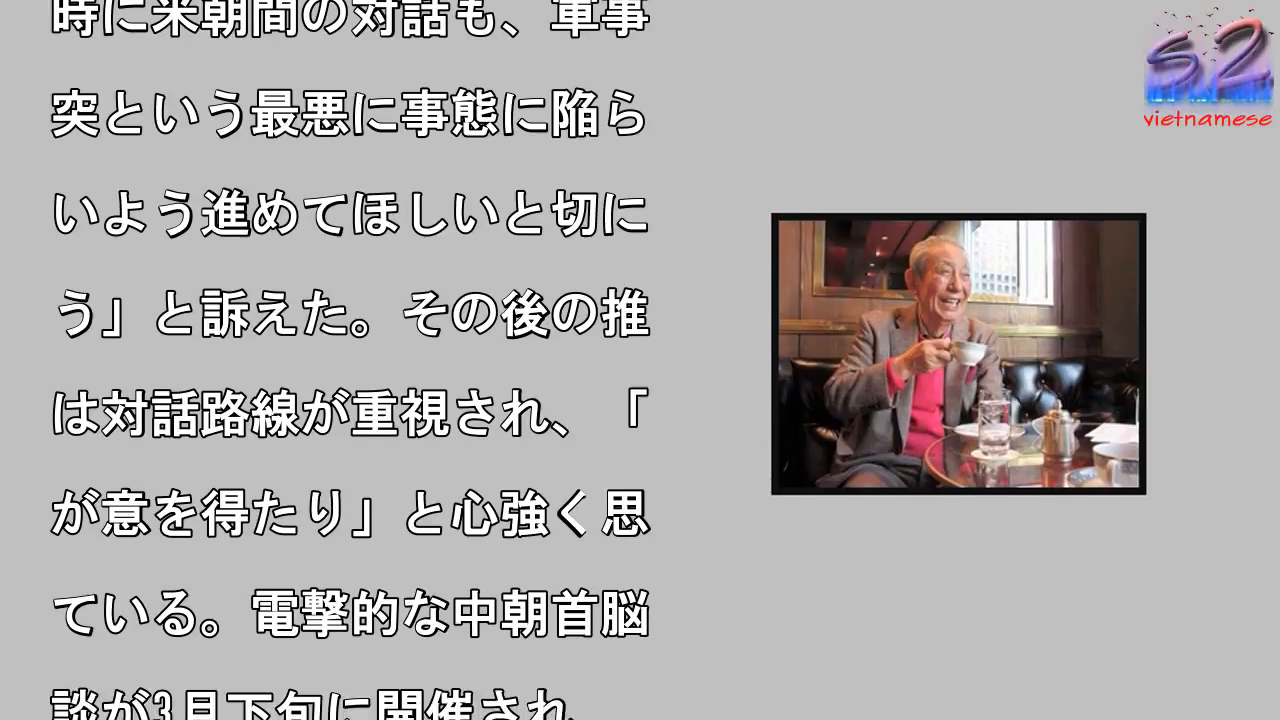
scroll("down", 3)
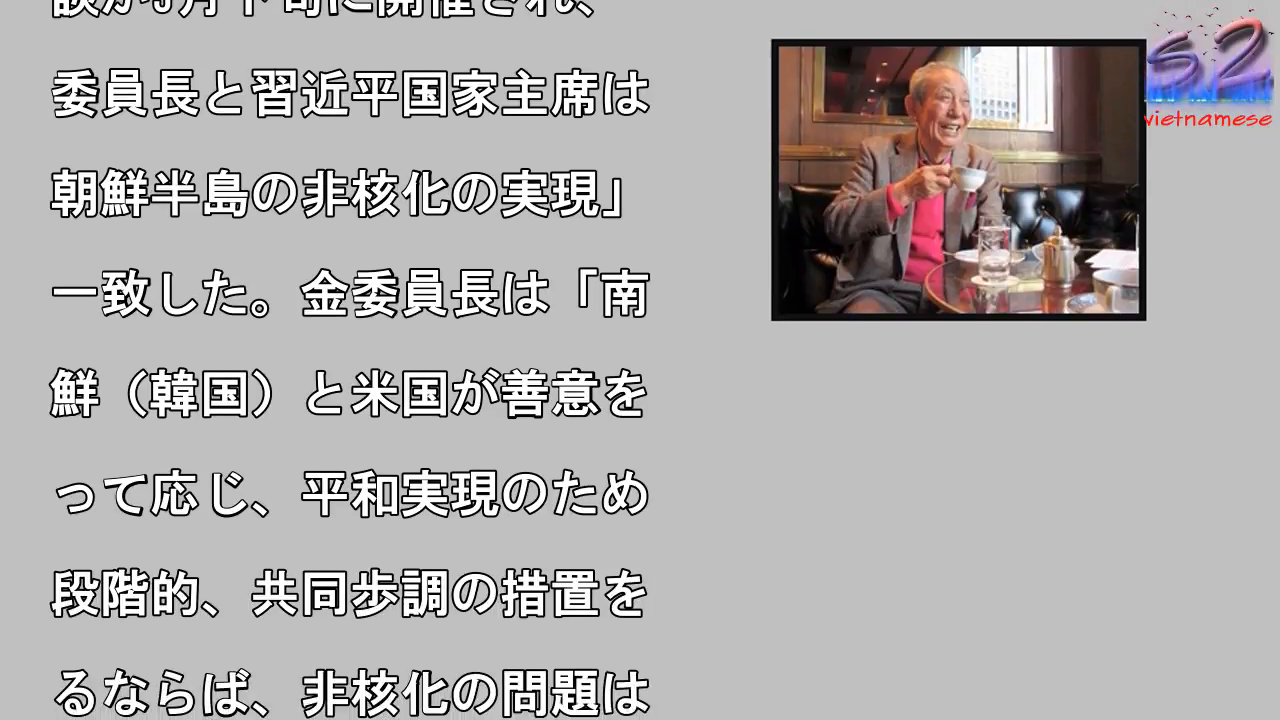
scroll("down", 3)
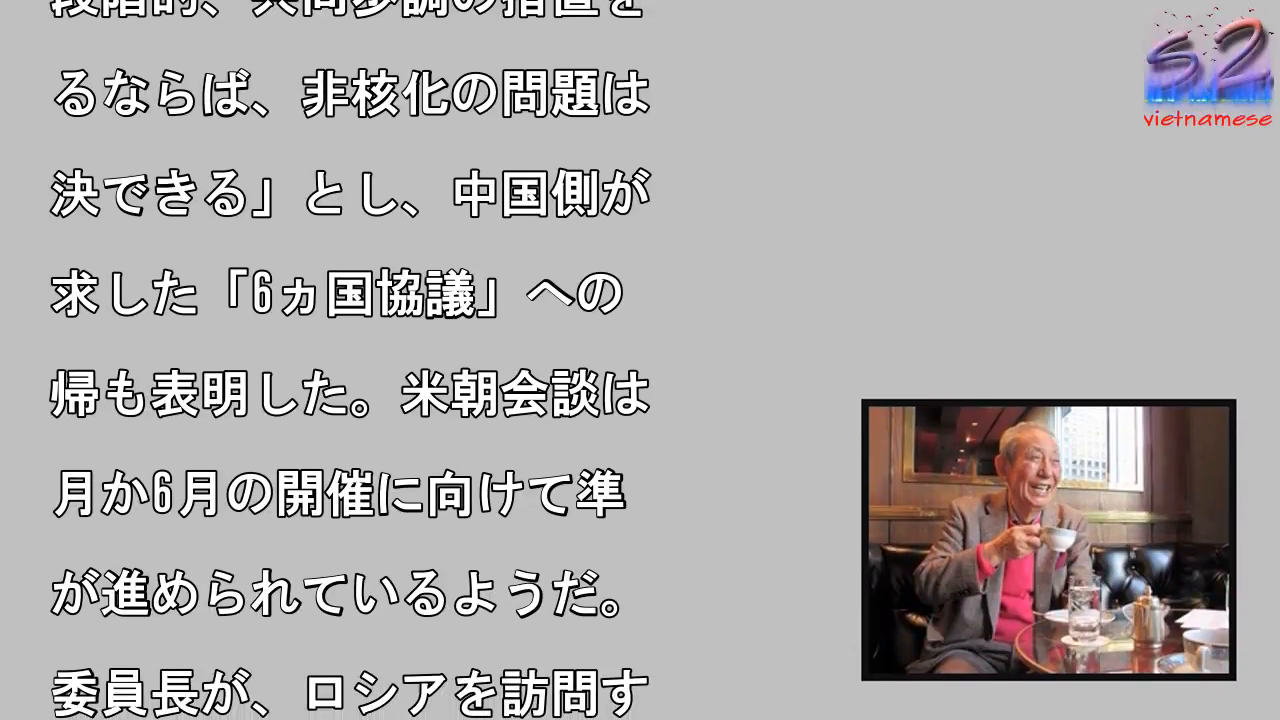
scroll("down", 3)
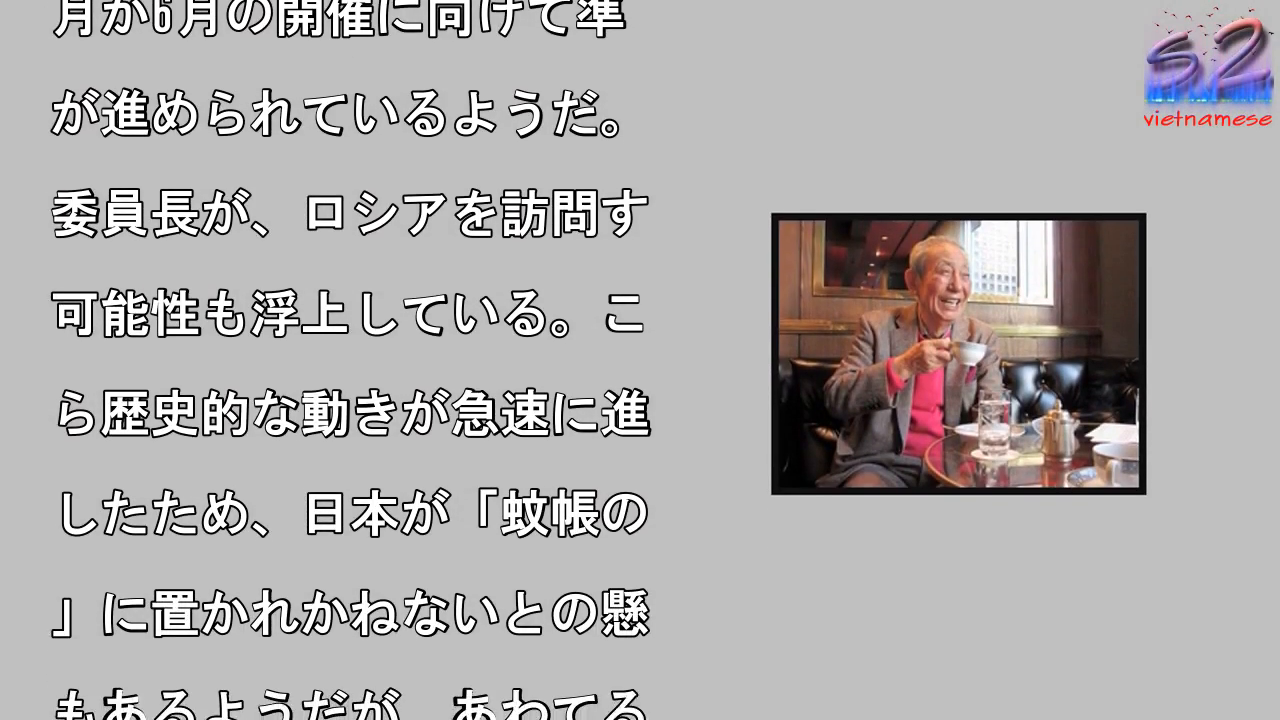
scroll("down", 3)
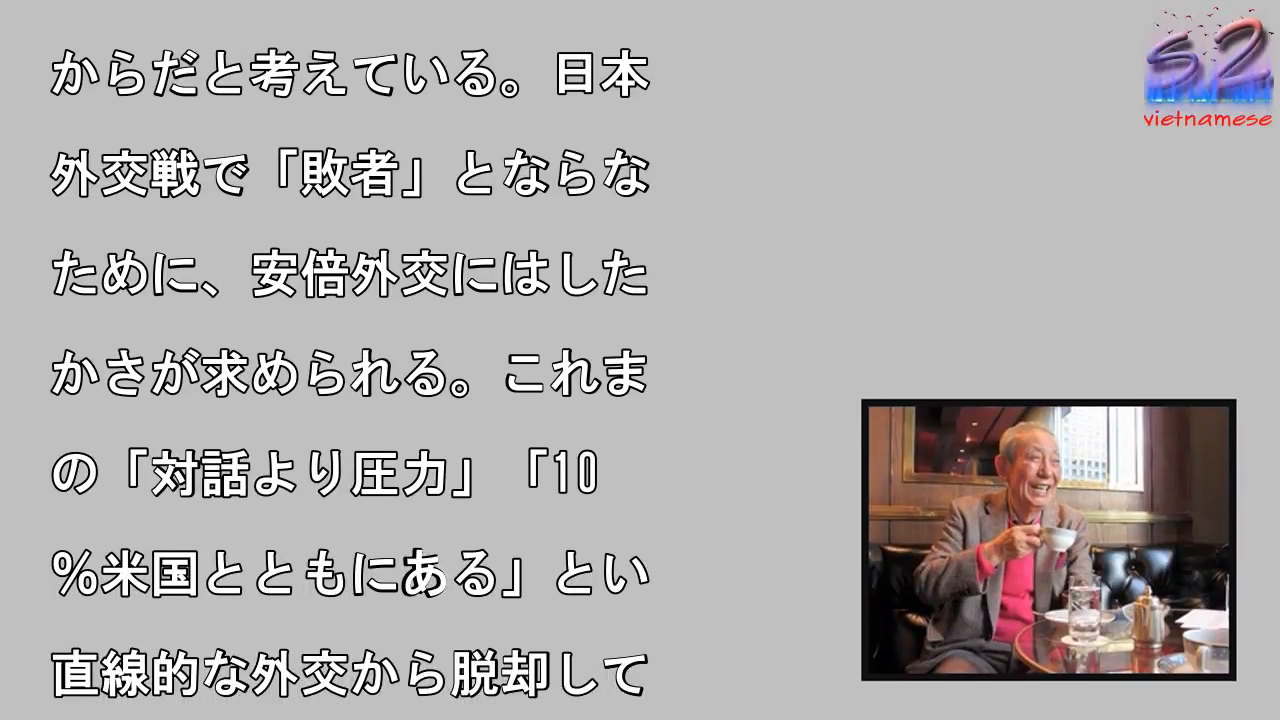
scroll("down", 3)
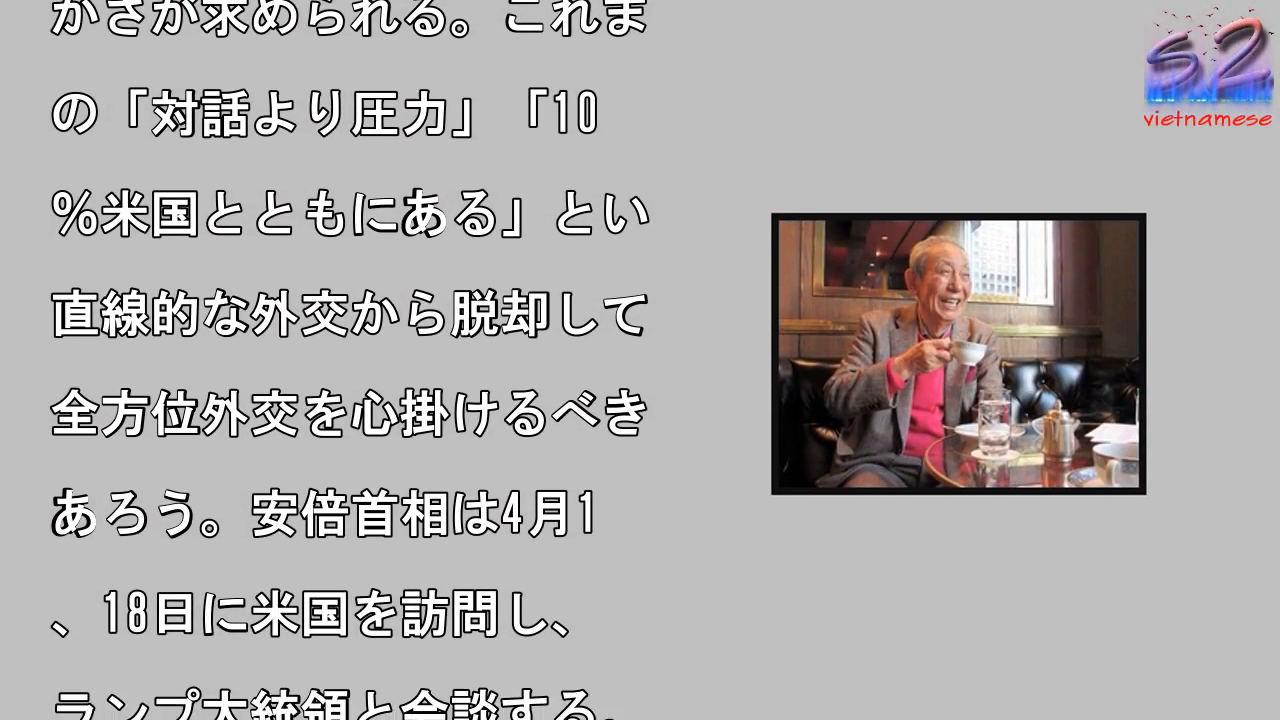
scroll("down", 3)
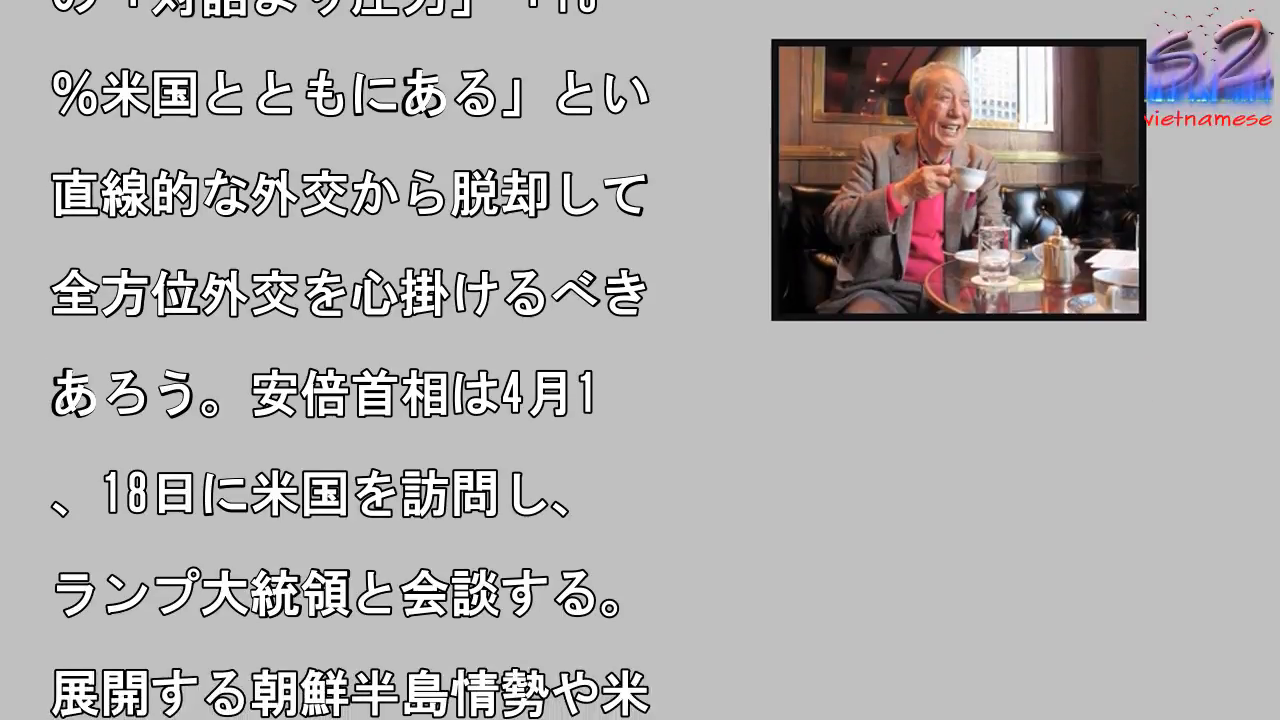
scroll("down", 3)
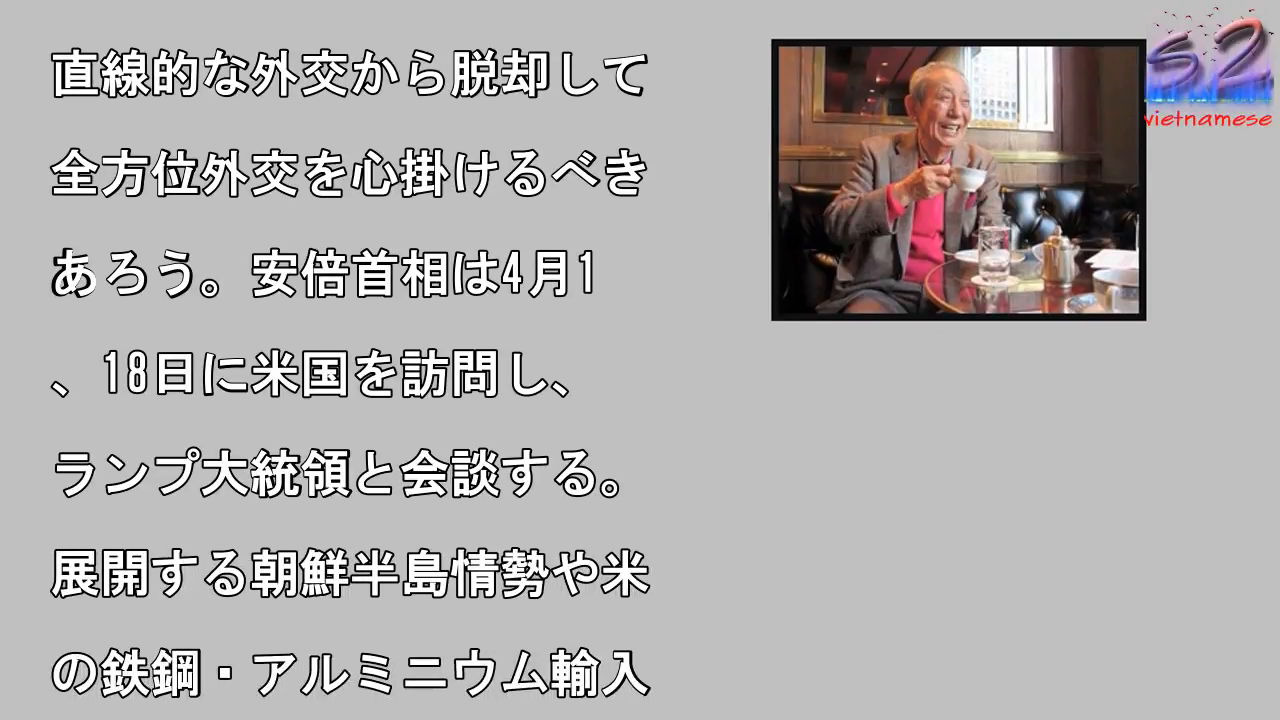
scroll("down", 3)
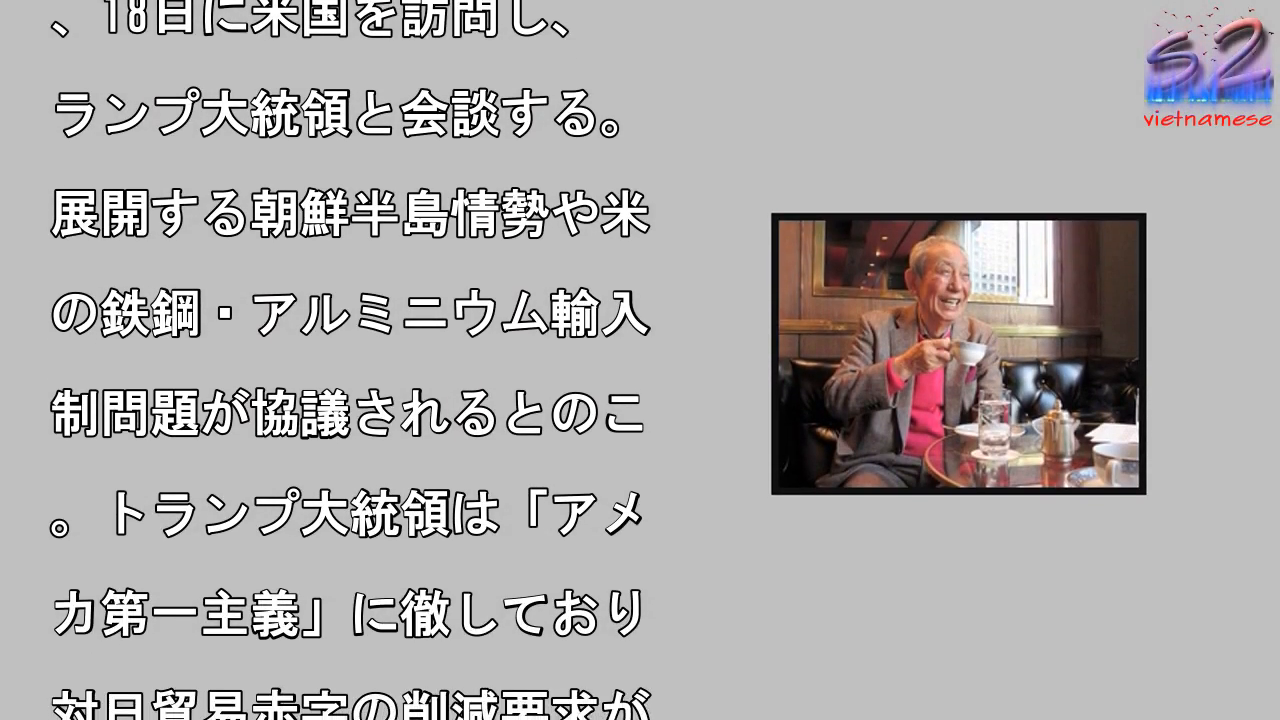
scroll("down", 3)
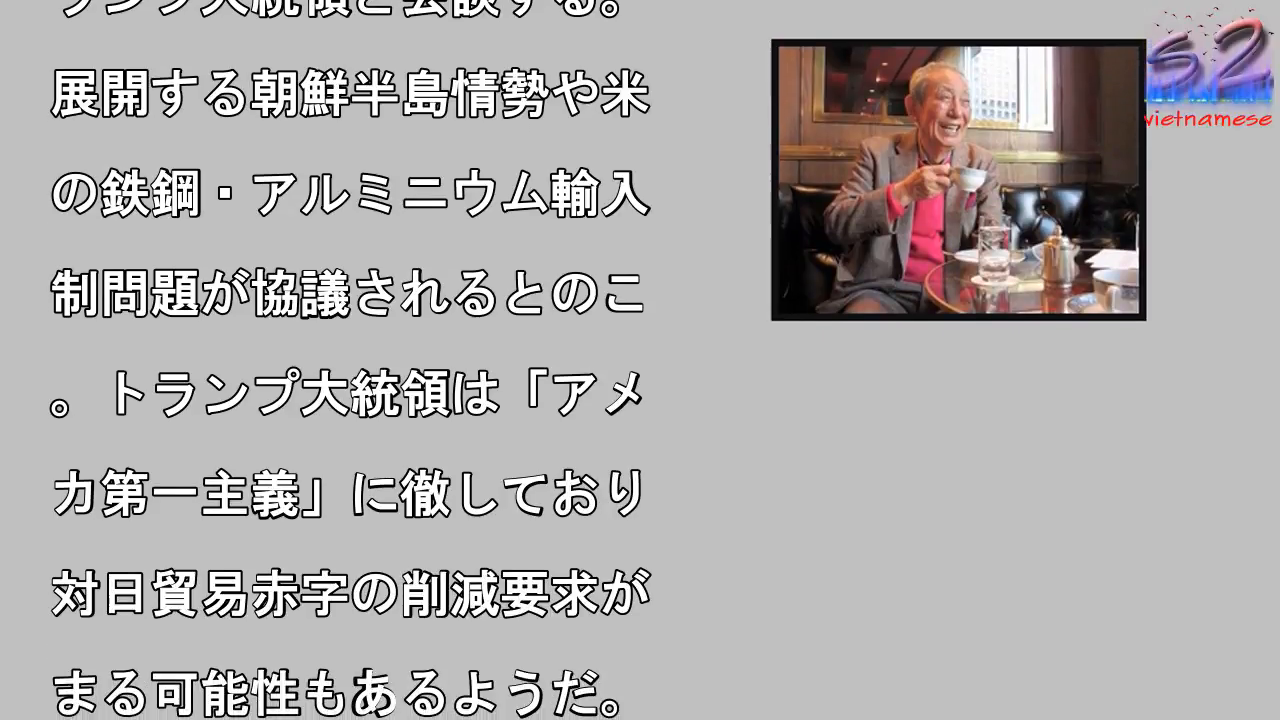
scroll("down", 3)
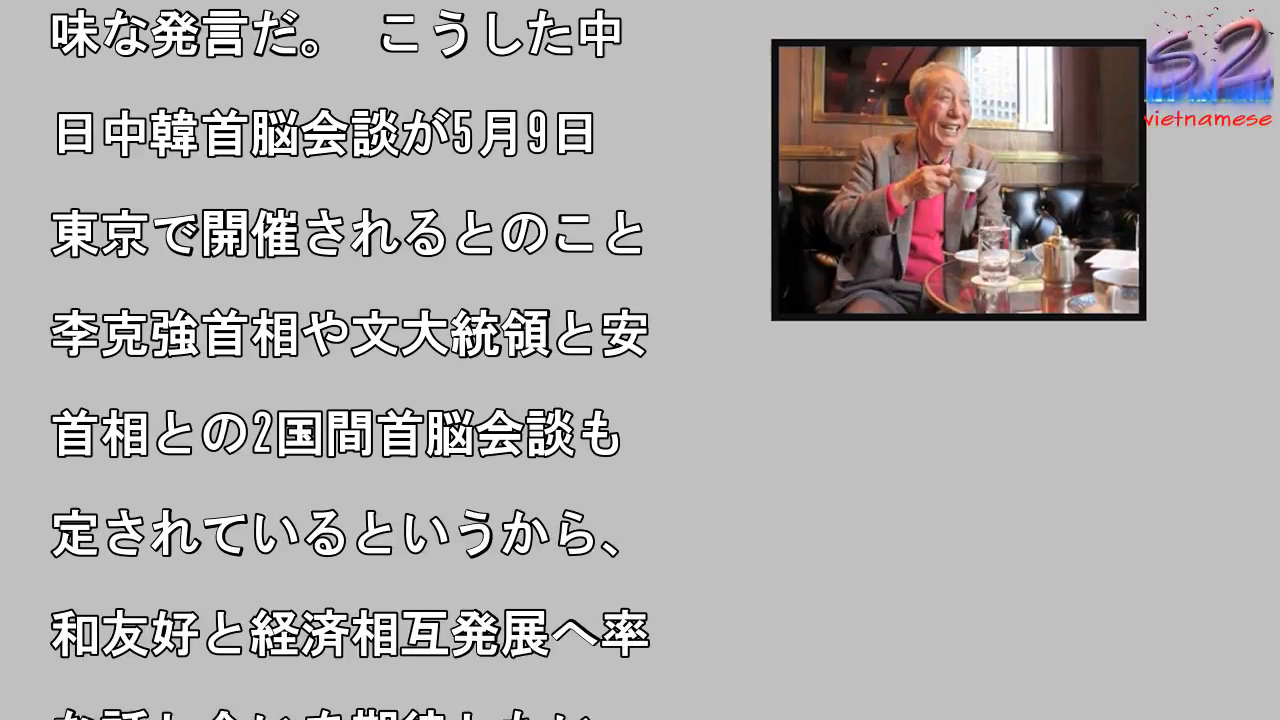
scroll("down", 3)
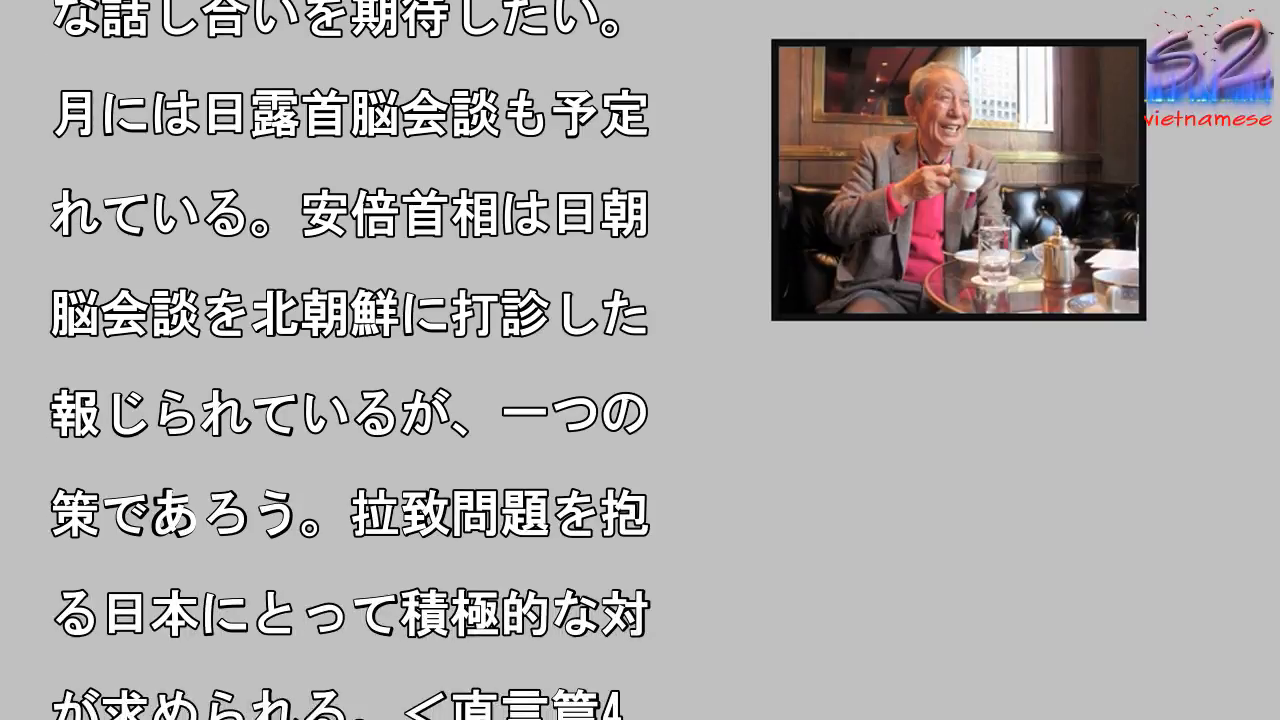
scroll("down", 3)
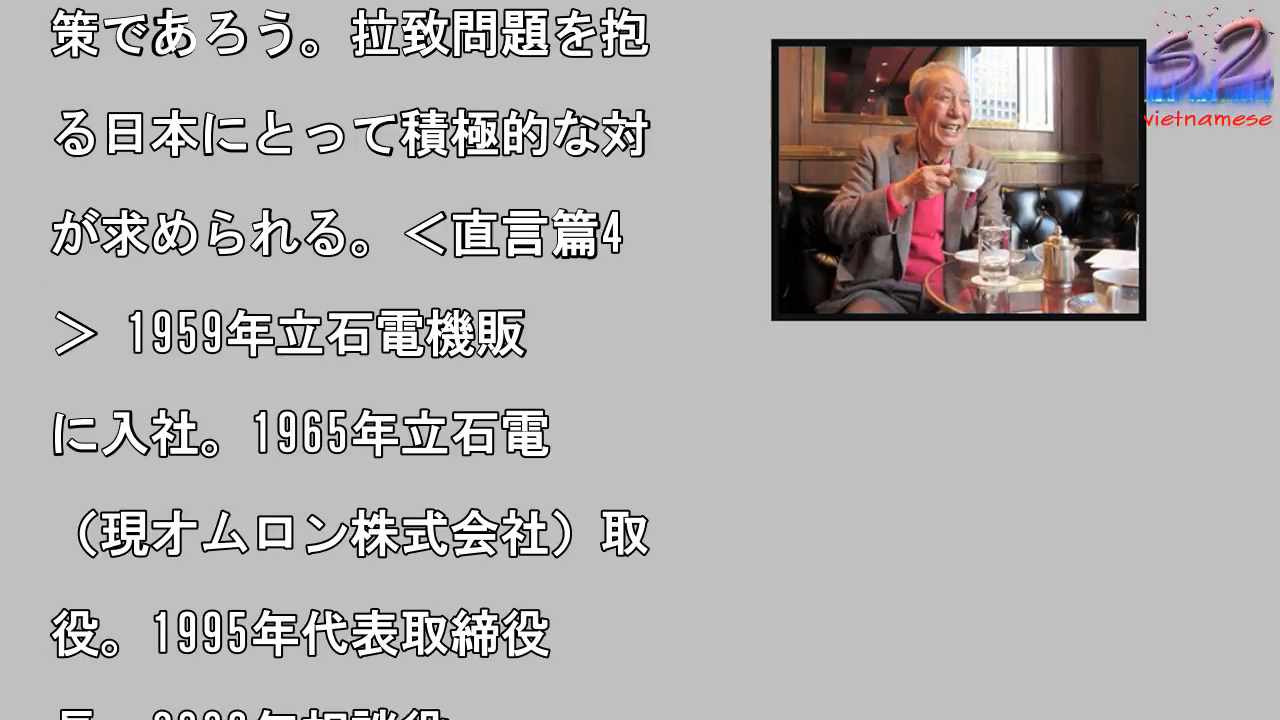
scroll("down", 3)
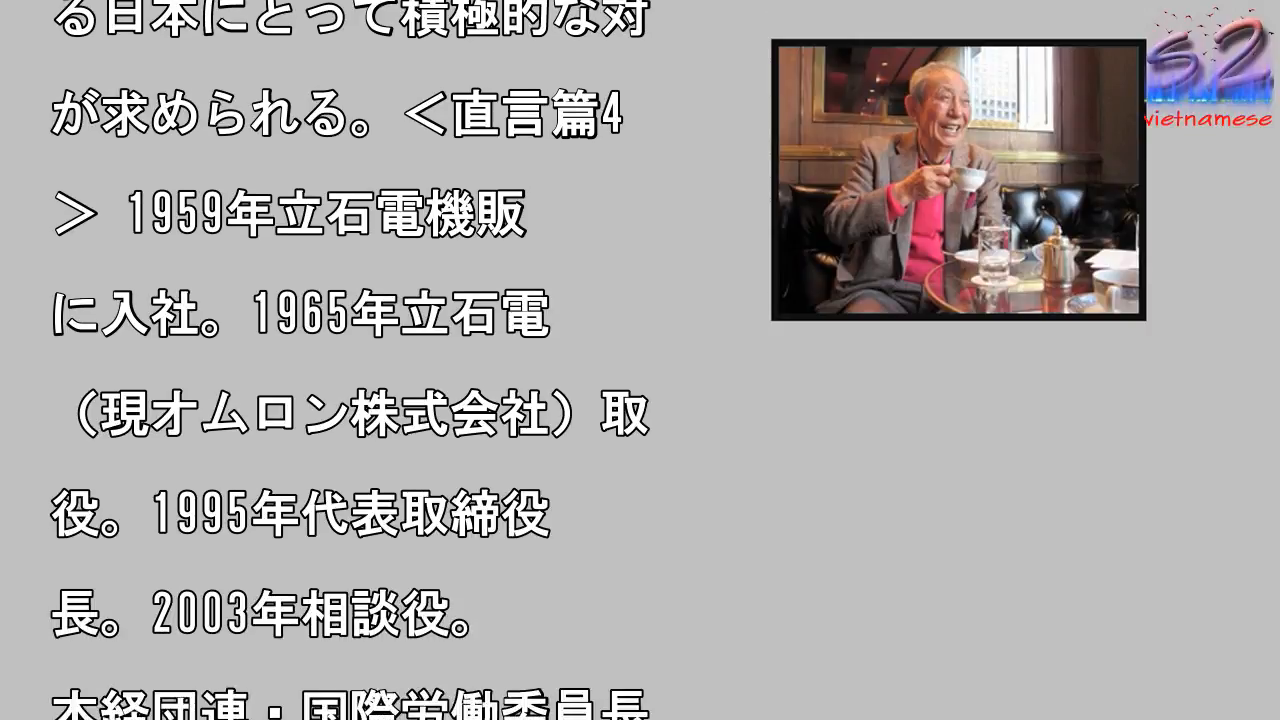
scroll("down", 3)
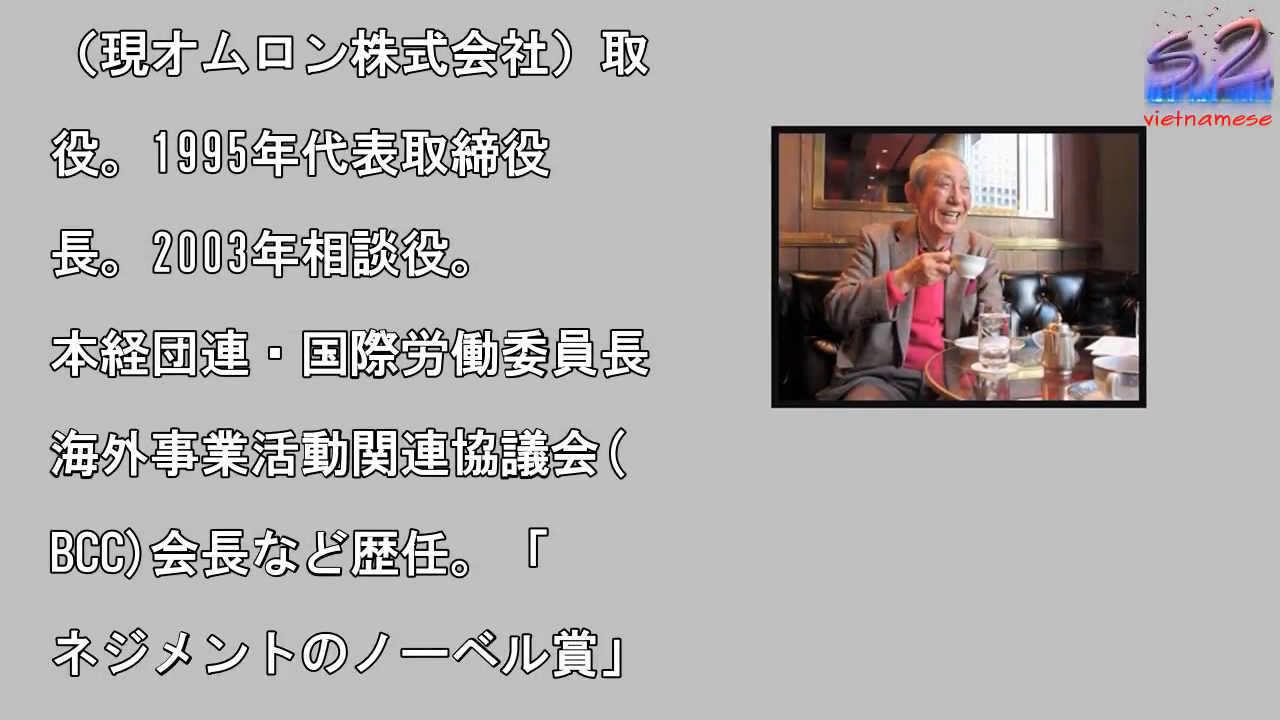
scroll("down", 3)
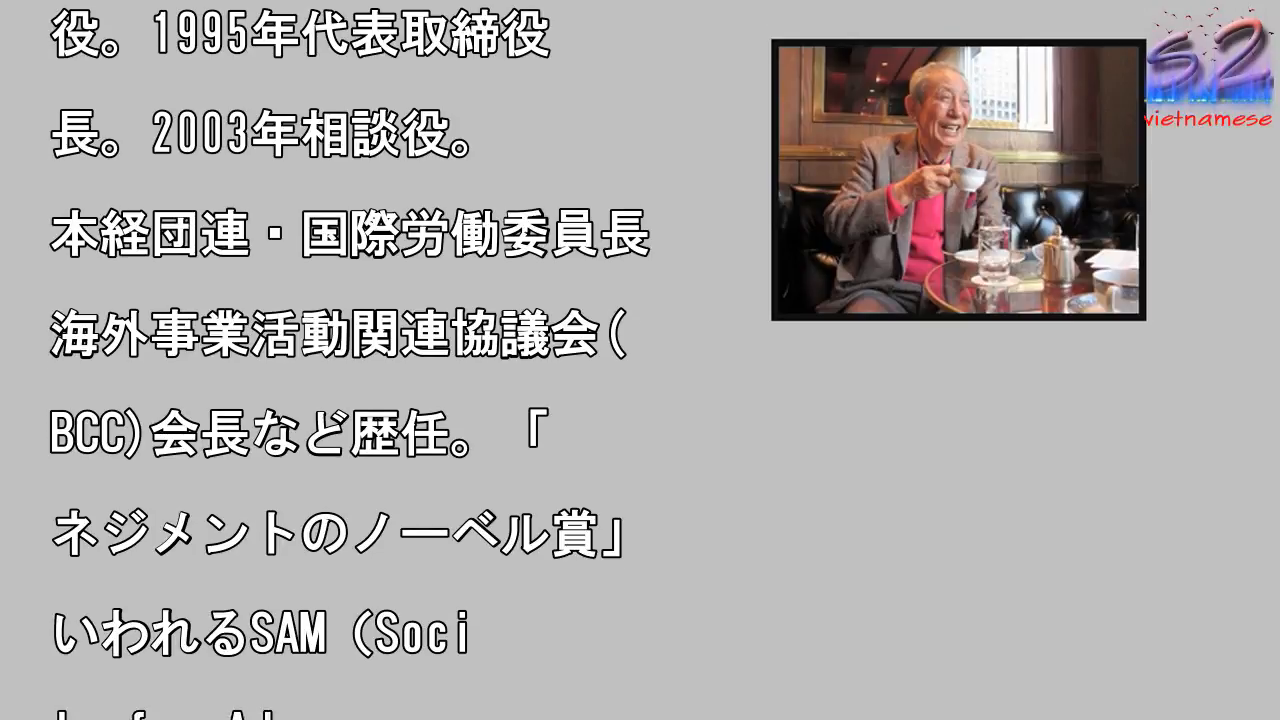
scroll("down", 3)
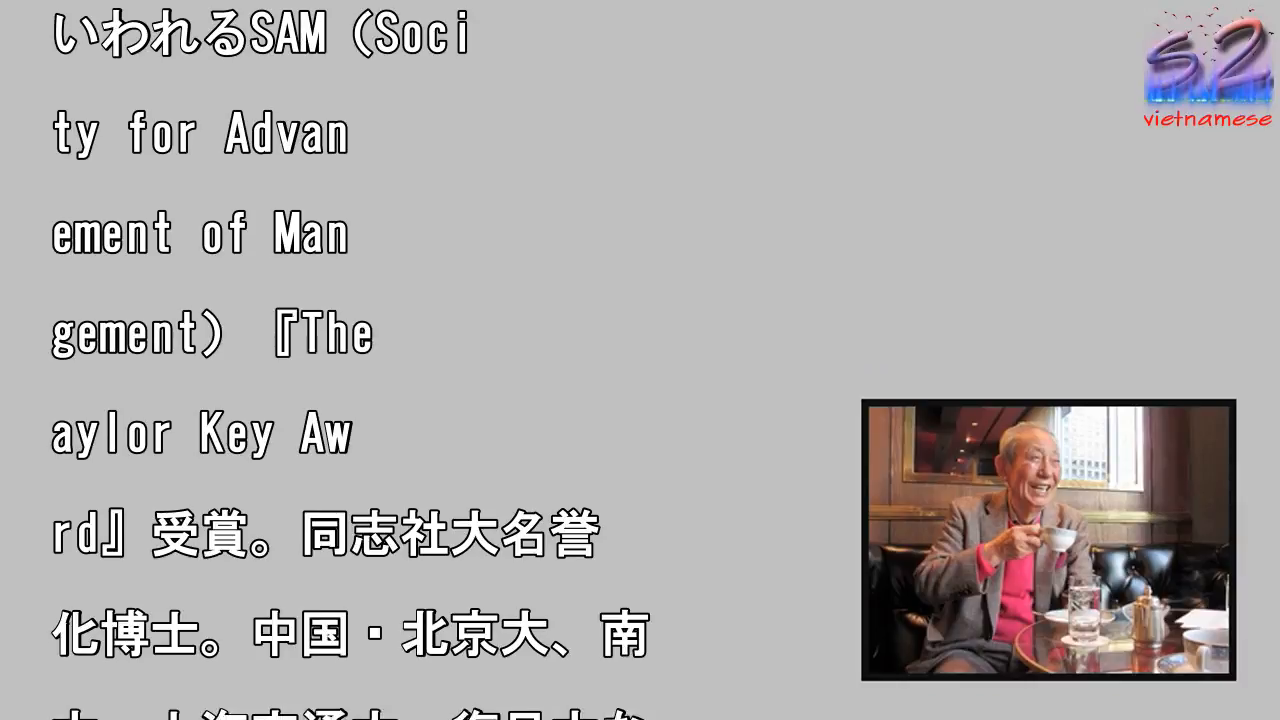
scroll("down", 3)
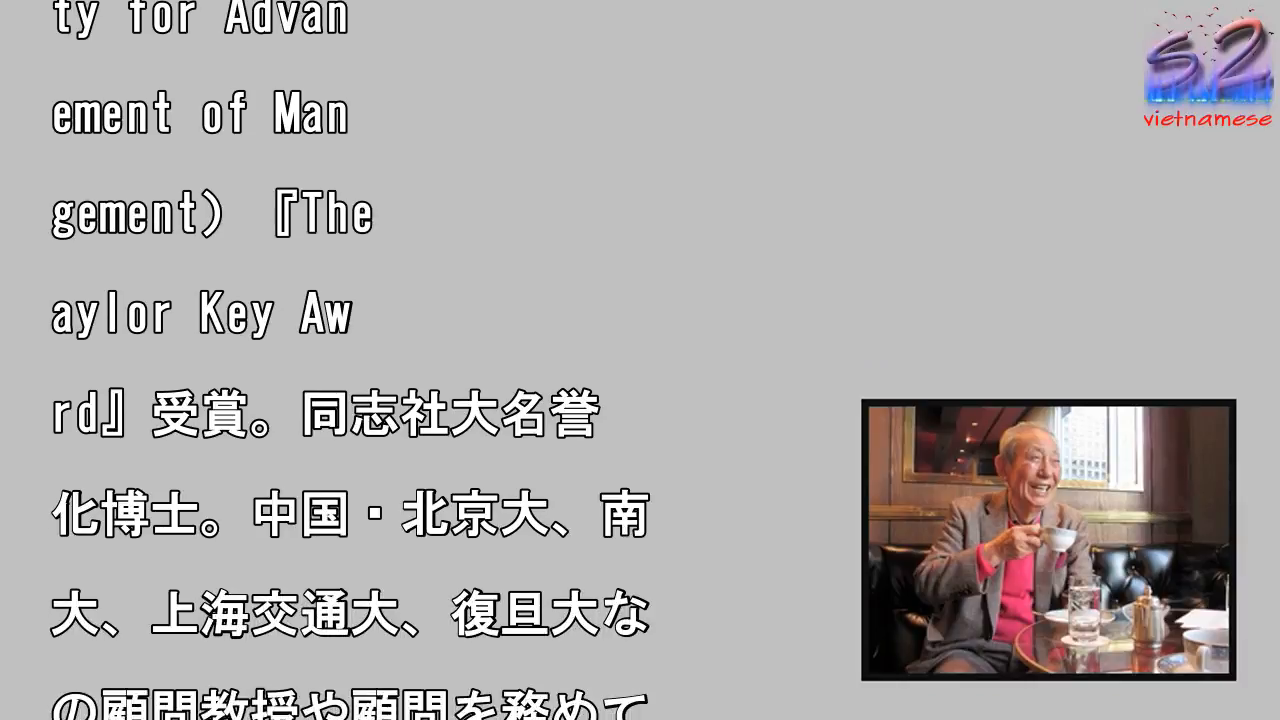
scroll("down", 3)
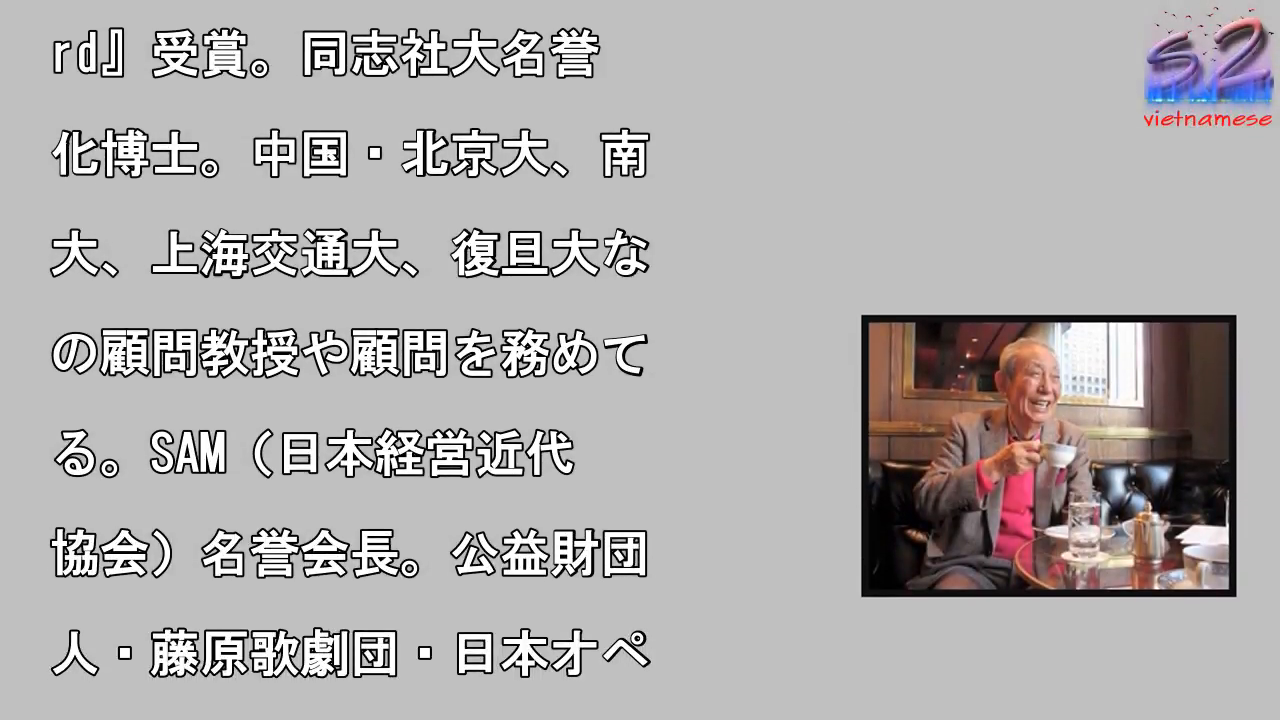
scroll("down", 3)
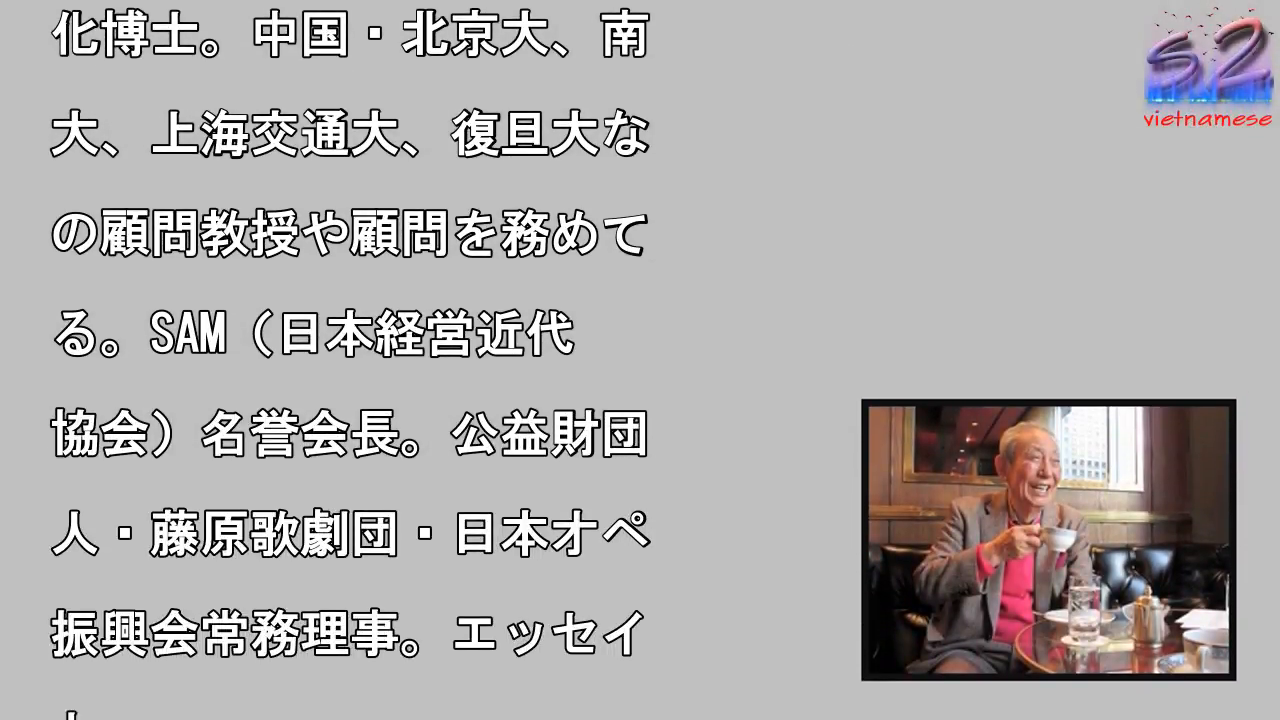
scroll("down", 3)
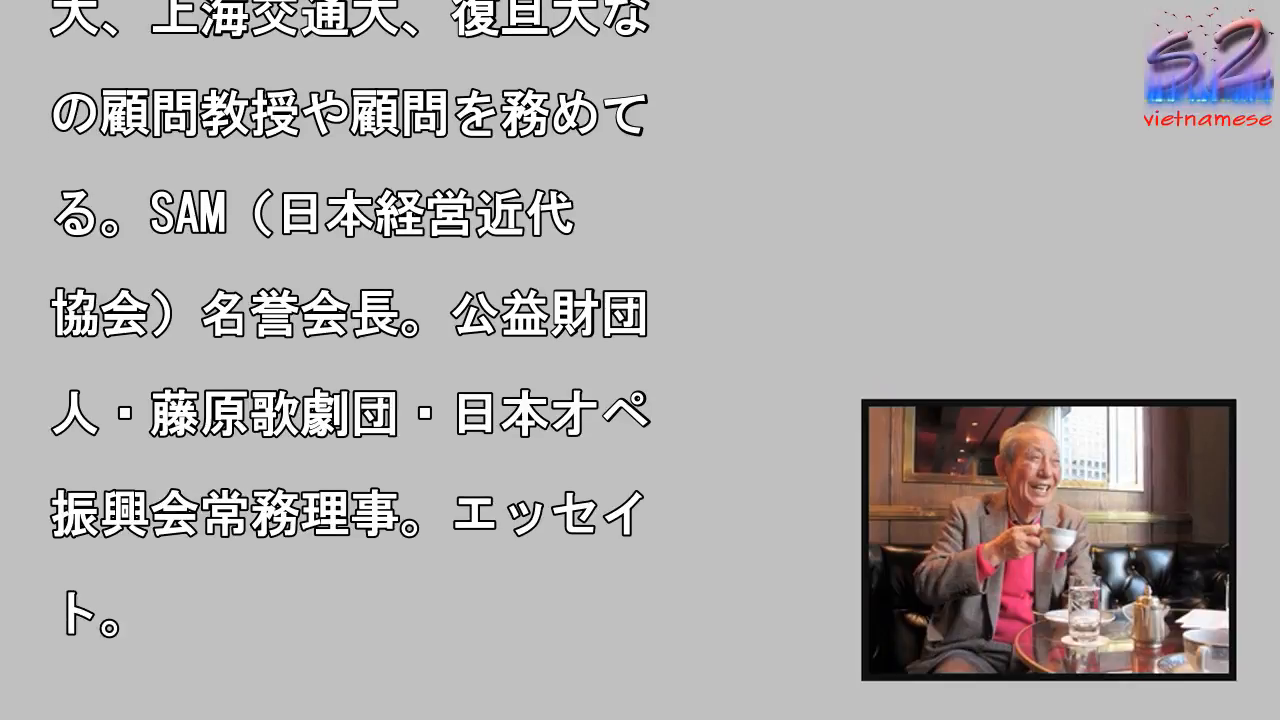